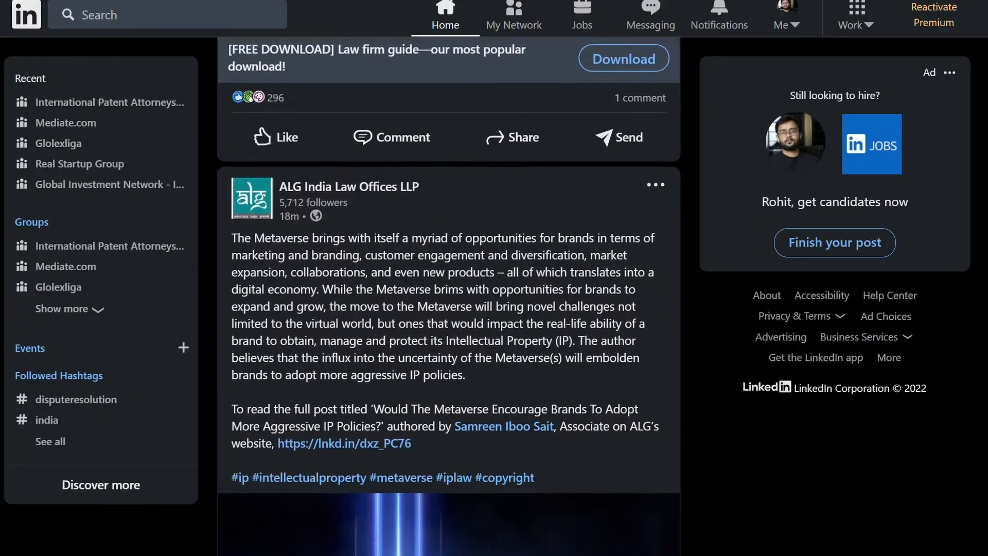
scroll(down, 3)
text(Hello sir!)
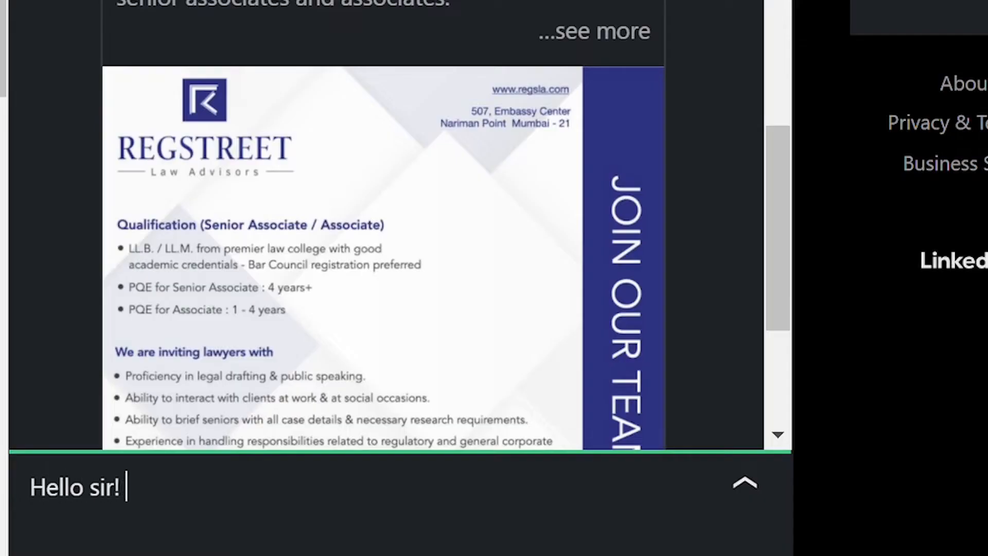
text(Ek internship dedo please)
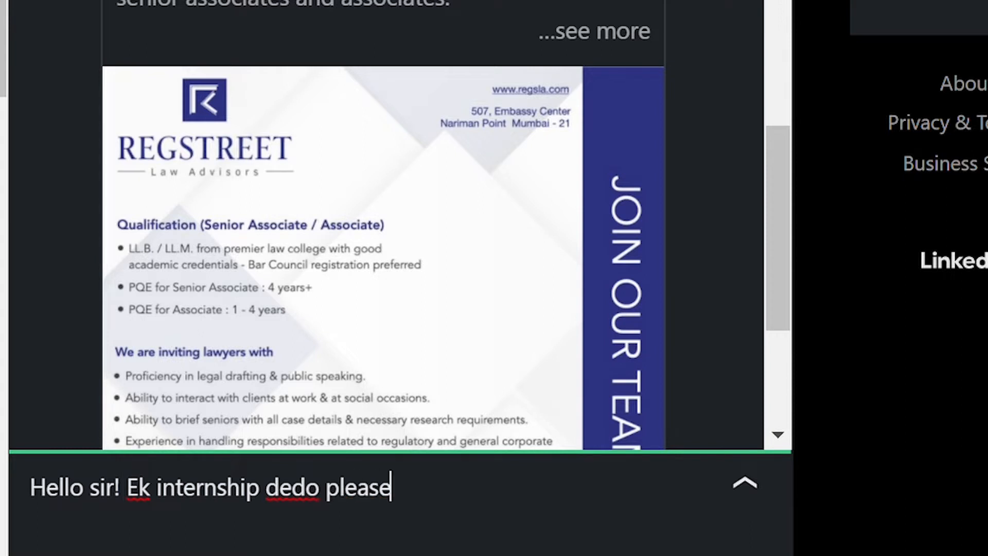
text(! 😀)
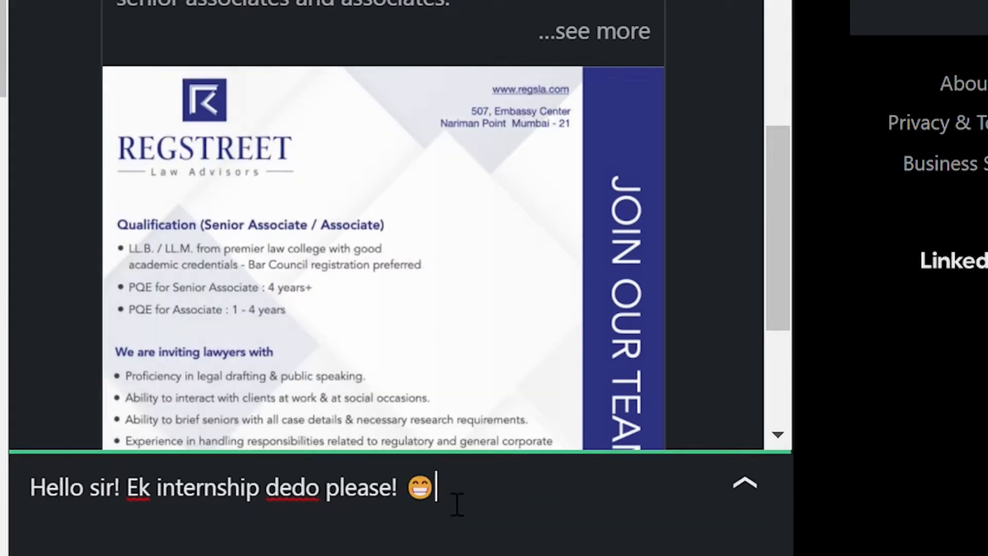